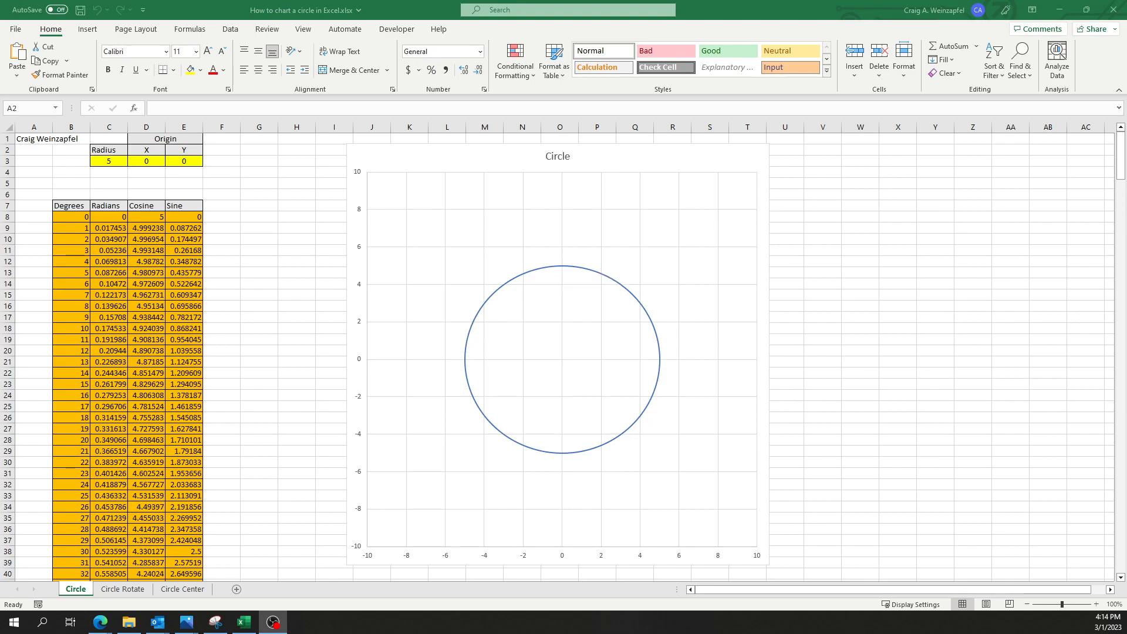
{"action": "left_click", "coordinate": [33, 149]}
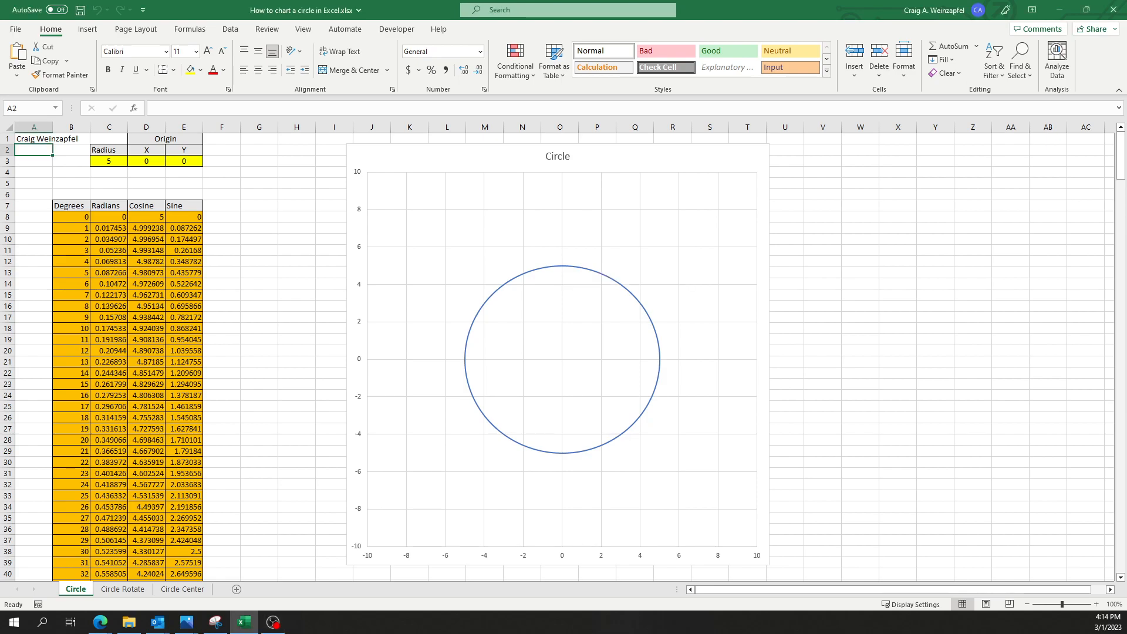
{"action": "left_click", "coordinate": [72, 217]}
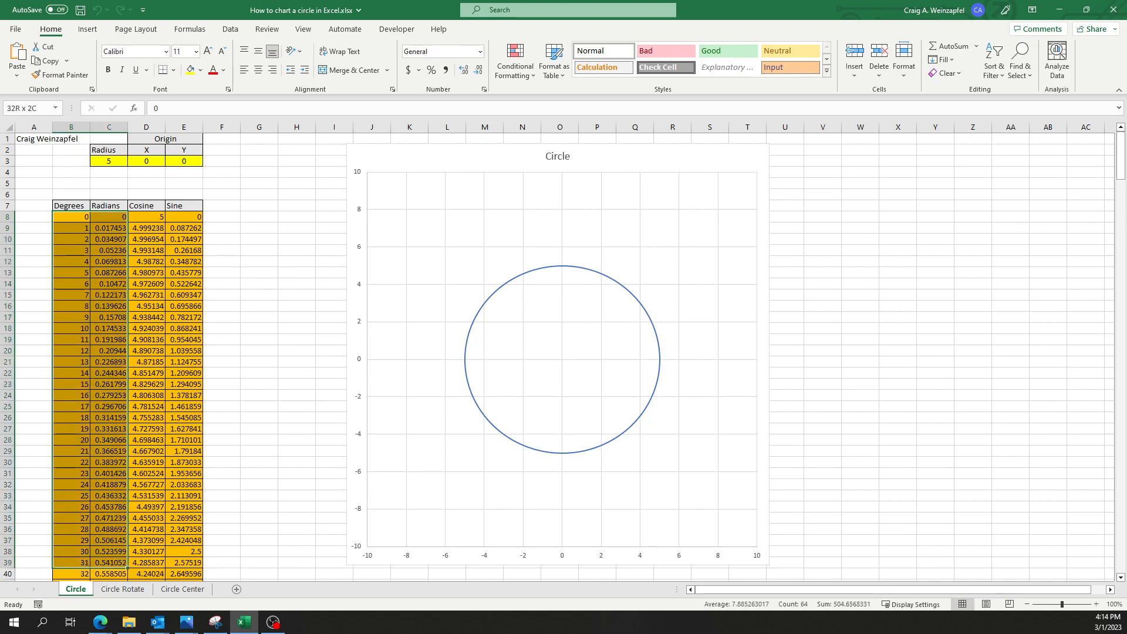
{"action": "scroll", "scroll_direction": "down", "scroll_amount": 3}
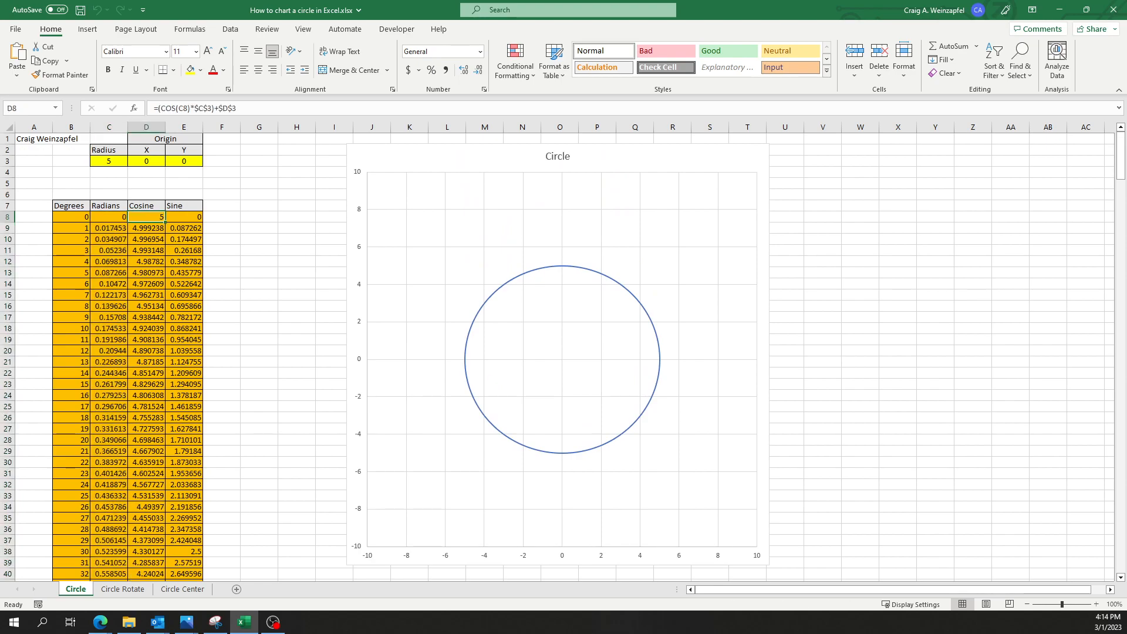
{"action": "left_click", "coordinate": [183, 216]}
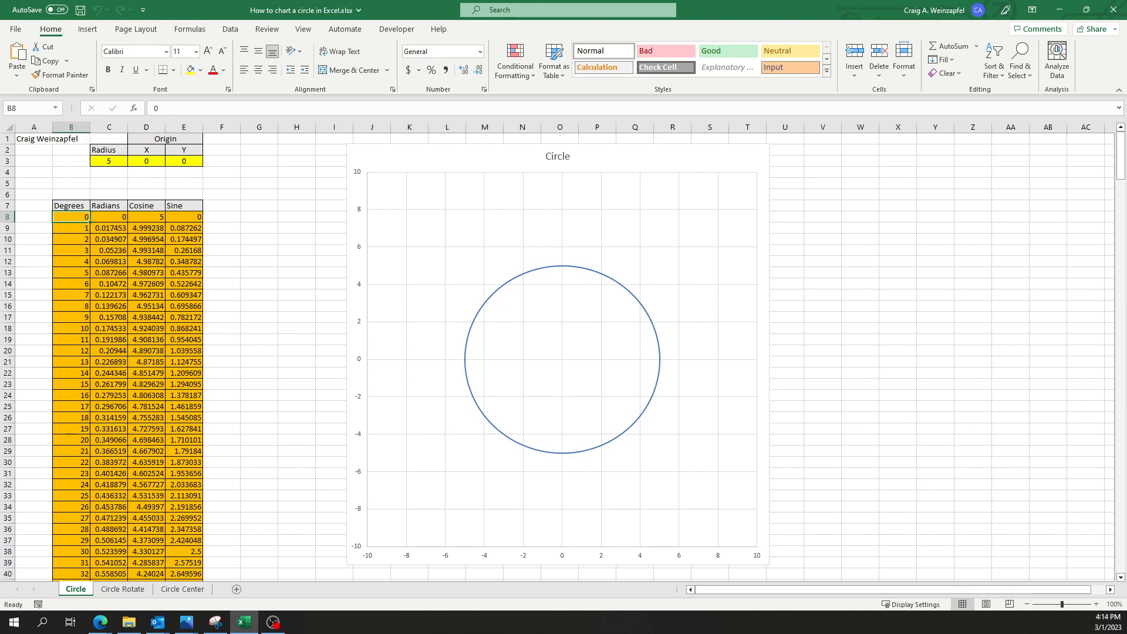
{"action": "left_click", "coordinate": [108, 217]}
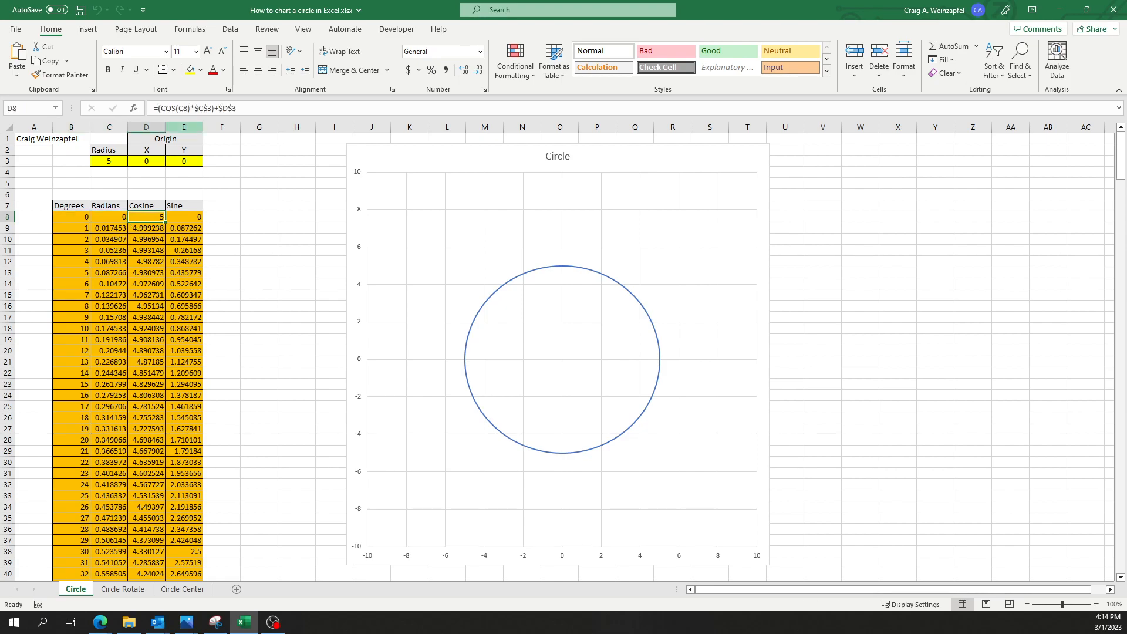
{"action": "mouse_move", "coordinate": [216, 121]}
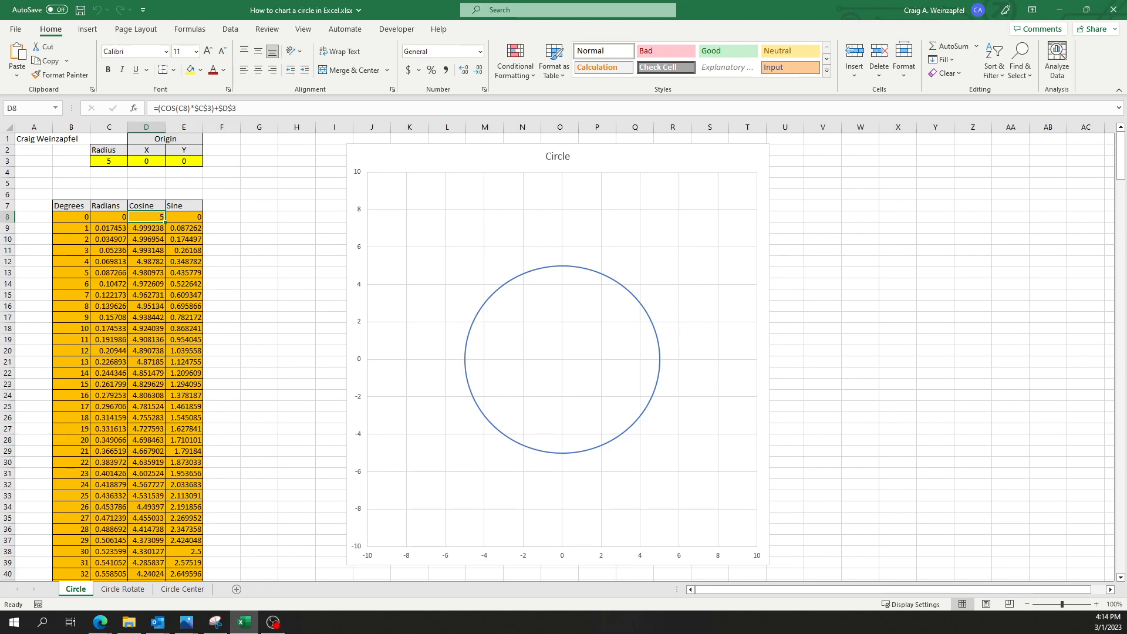
{"action": "left_click", "coordinate": [108, 161]}
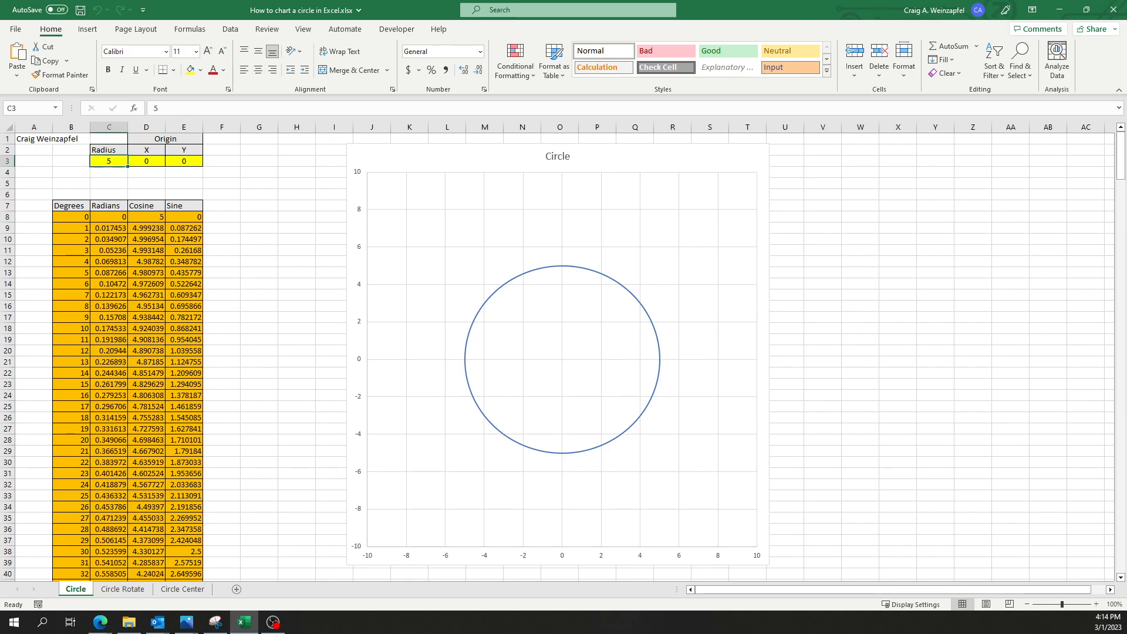
{"action": "type", "text": "3"}
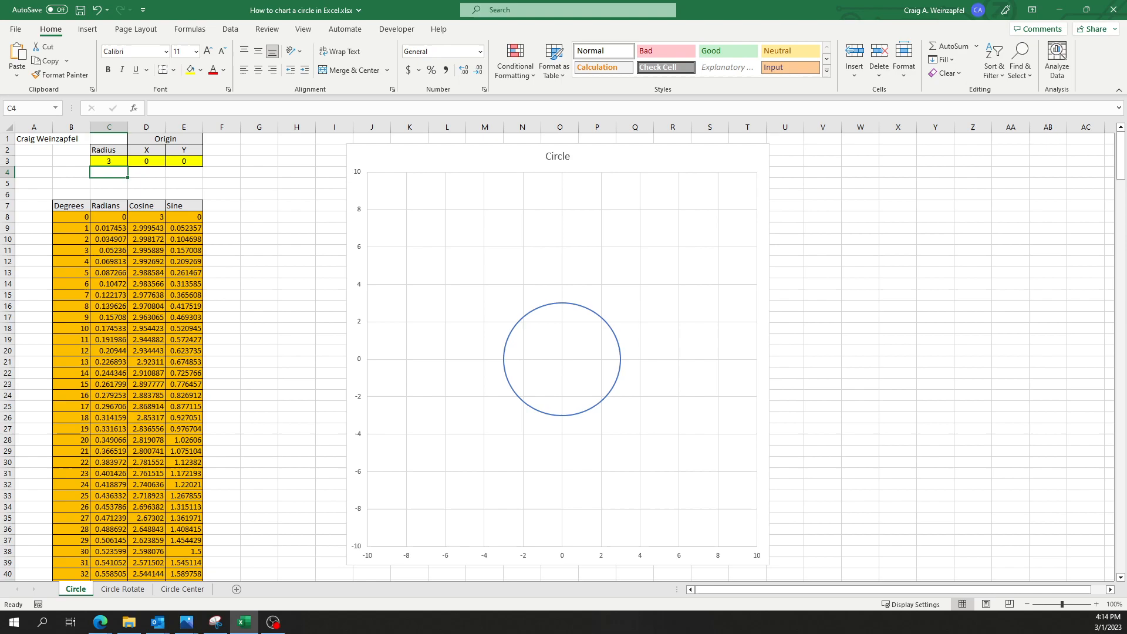
{"action": "type", "text": "8"}
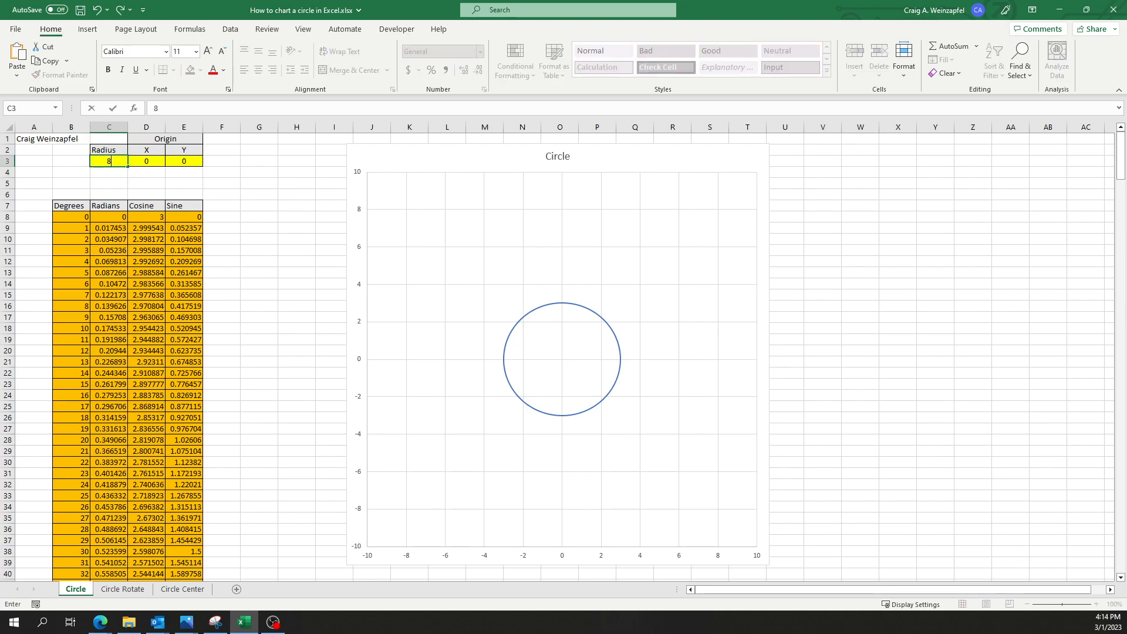
{"action": "type", "text": "5"}
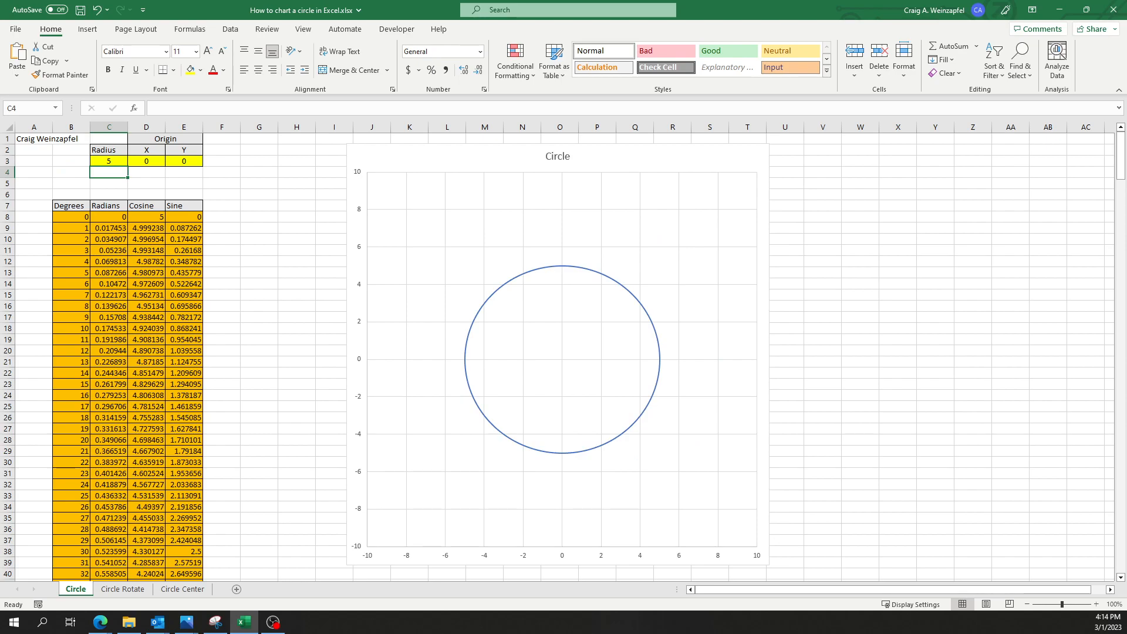
{"action": "left_click", "coordinate": [146, 160]}
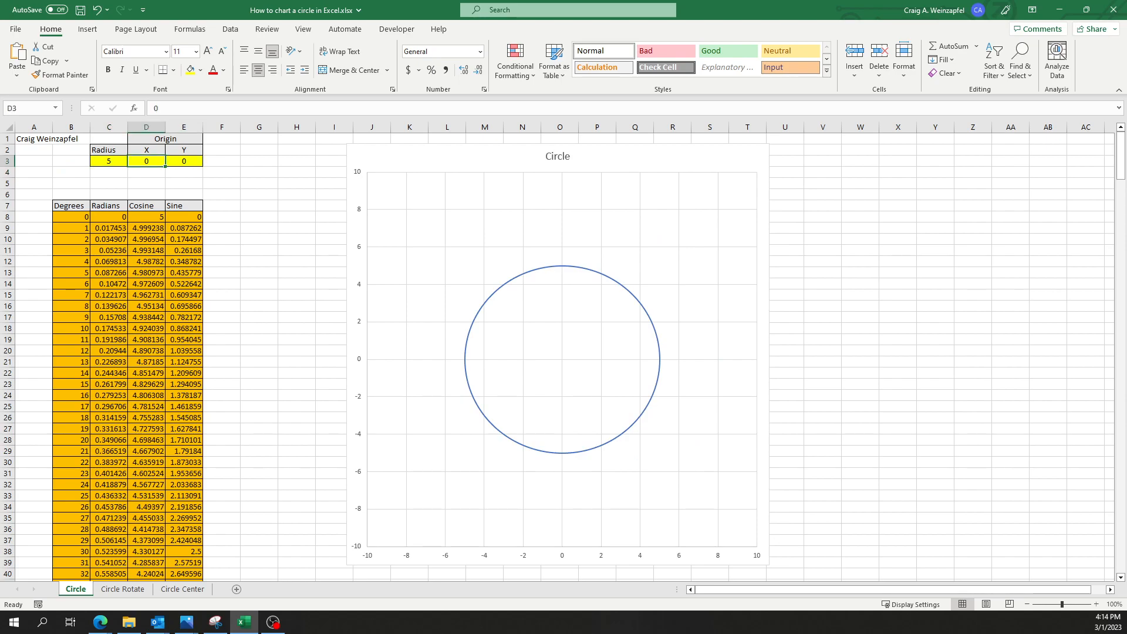
{"action": "left_click", "coordinate": [147, 216]}
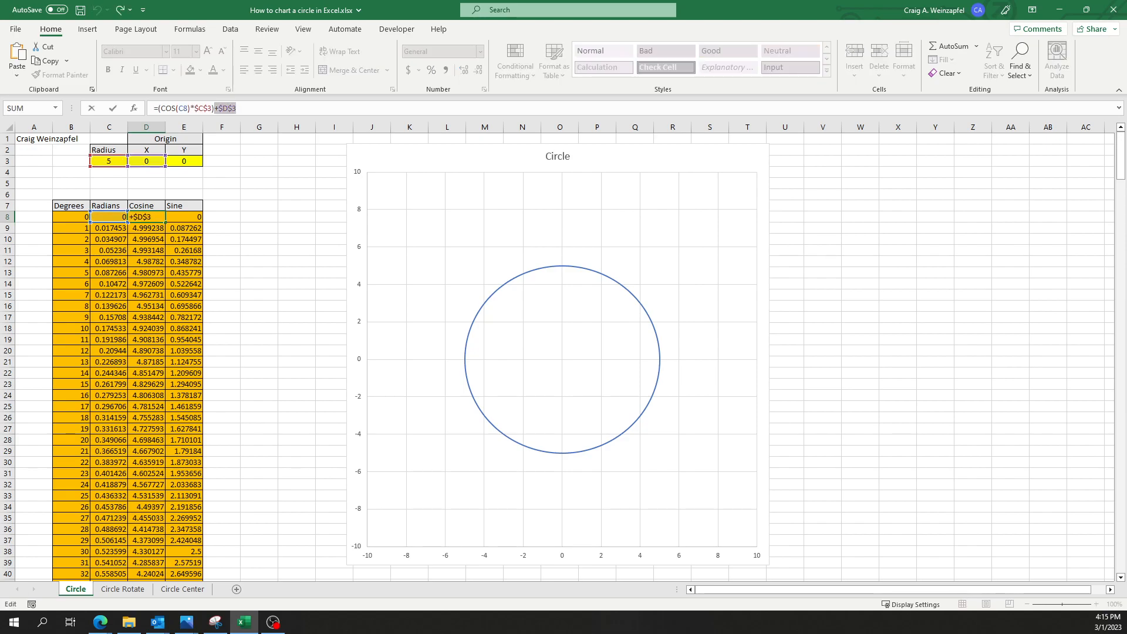
{"action": "key", "text": "Enter"}
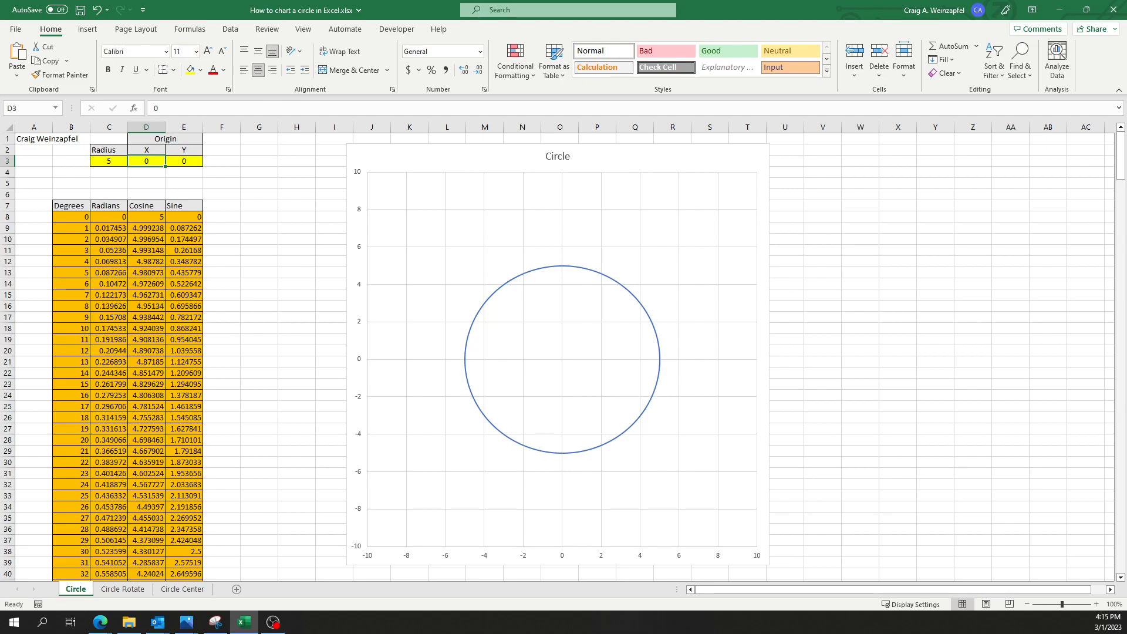
{"action": "type", "text": "3"}
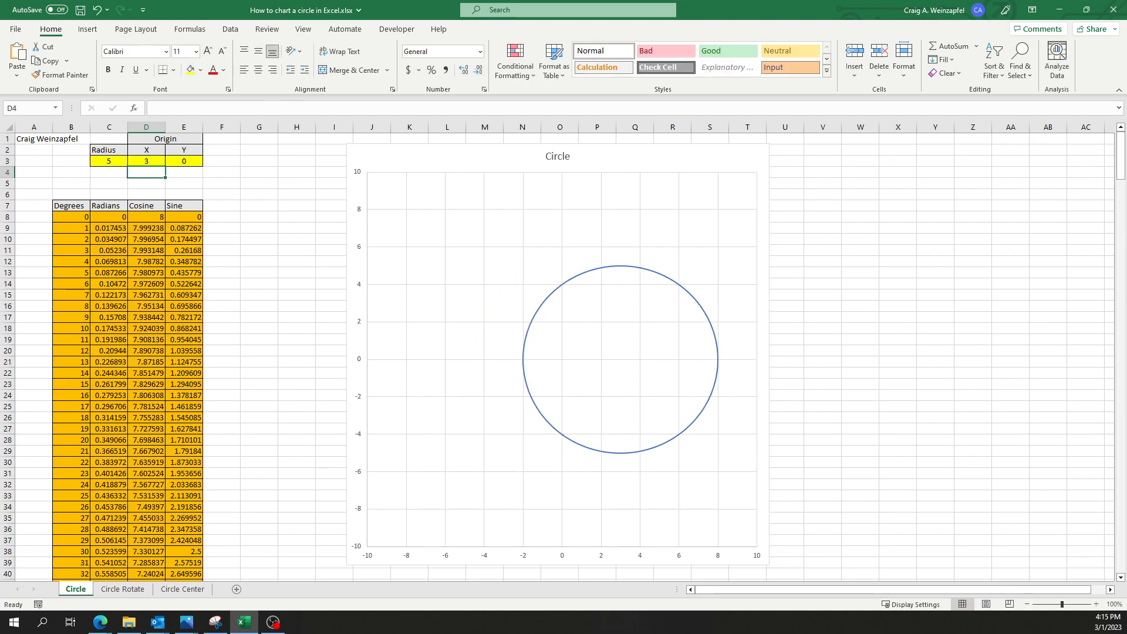
{"action": "left_click", "coordinate": [183, 161]}
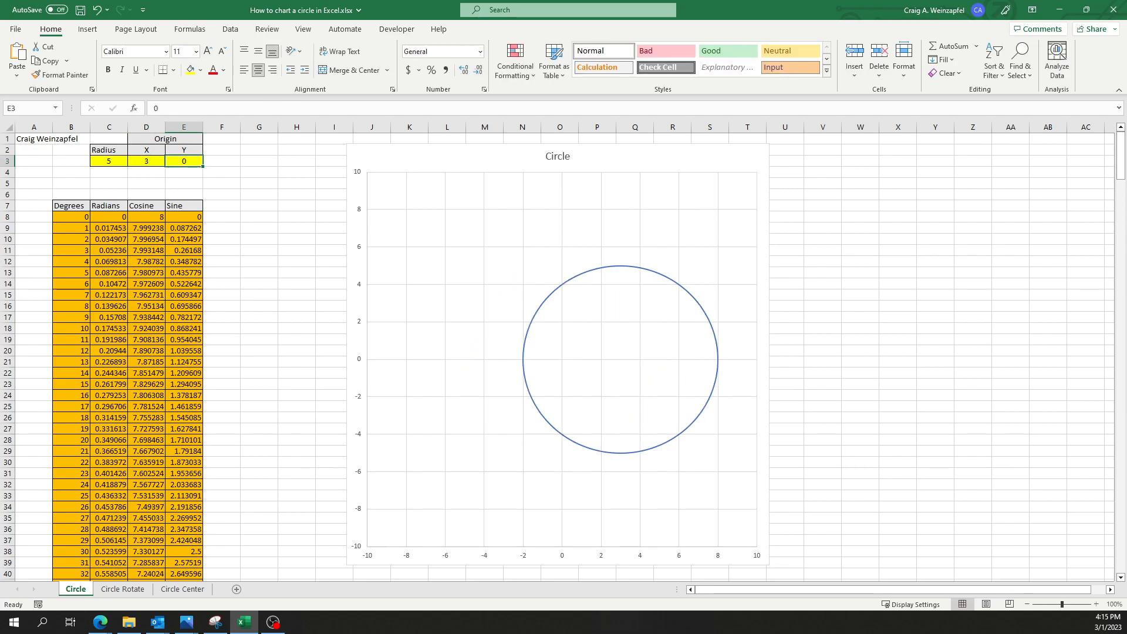
{"action": "type", "text": "5"}
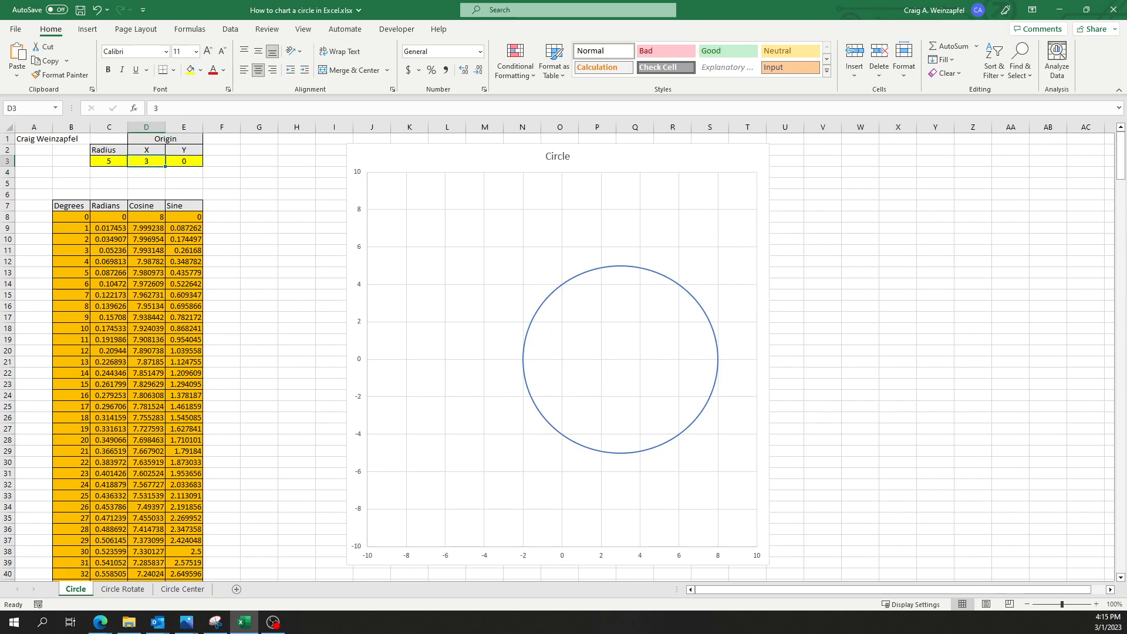
{"action": "type", "text": "0"}
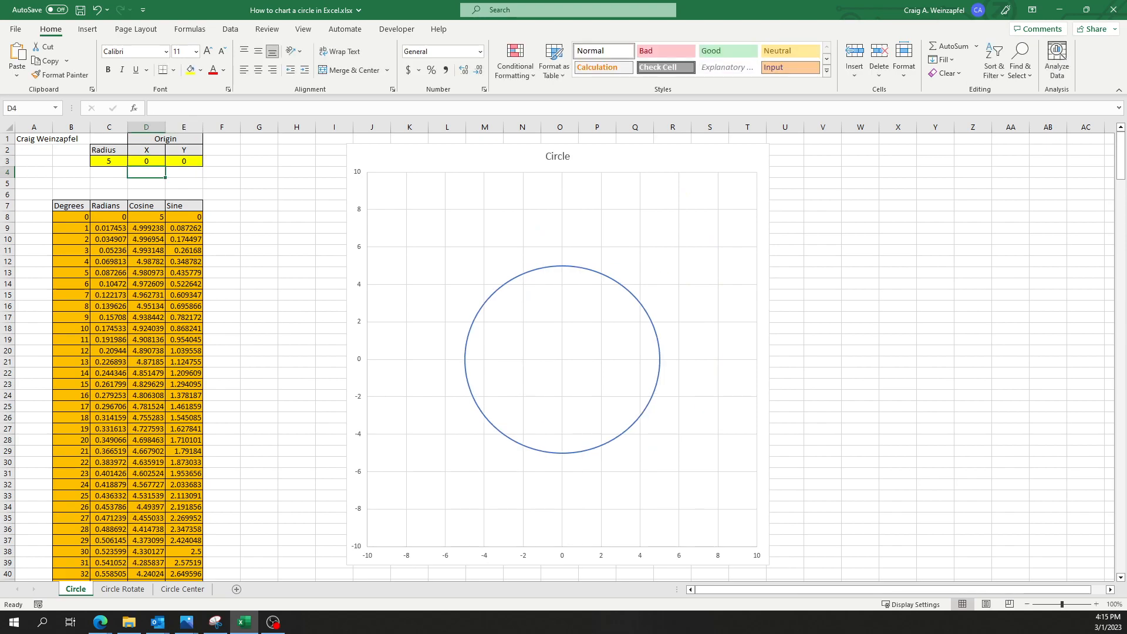